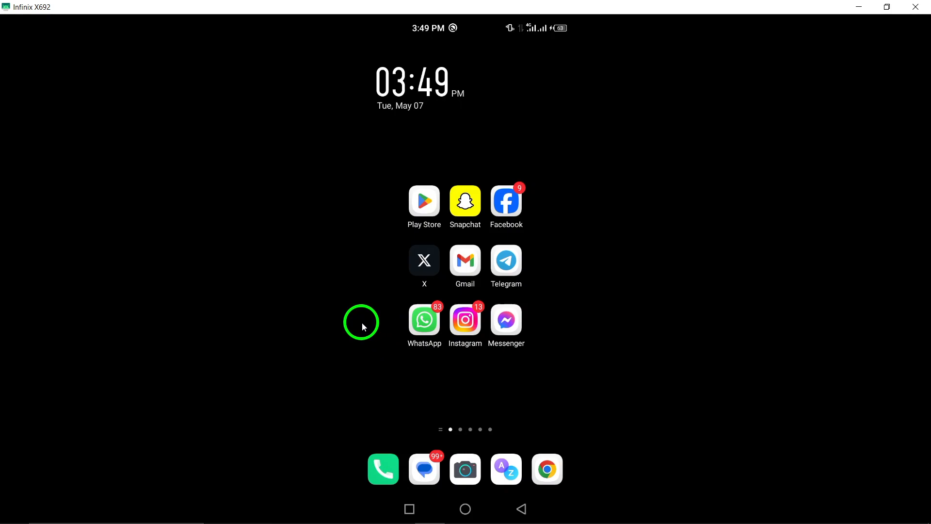
{"action": "mouse_move", "coordinate": [351, 184]}
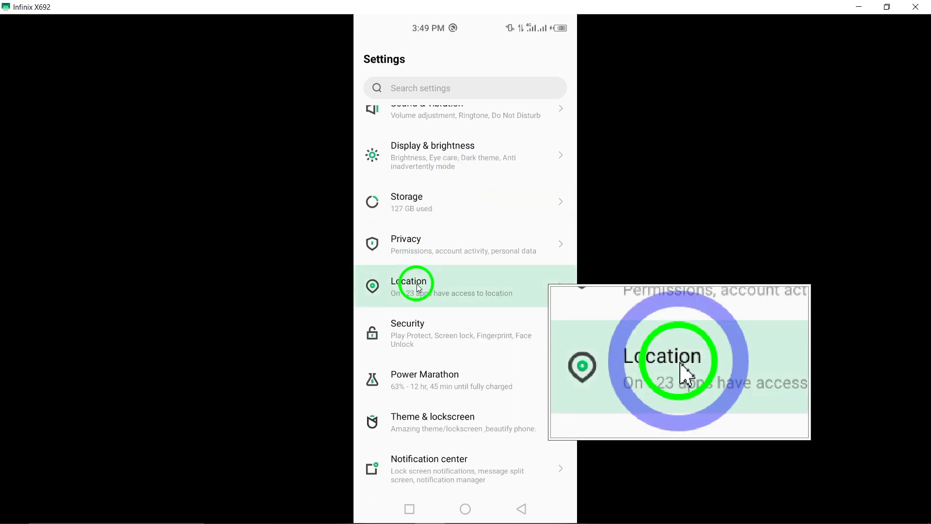
Step: Reach the Location app-permission list showing which apps may access location
{"action": "left_click", "coordinate": [409, 286]}
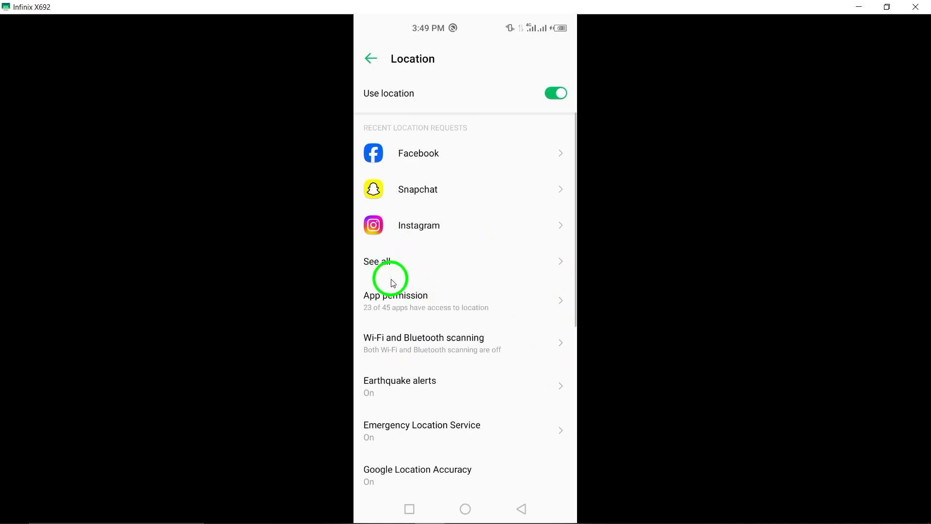
{"action": "left_click", "coordinate": [376, 261]}
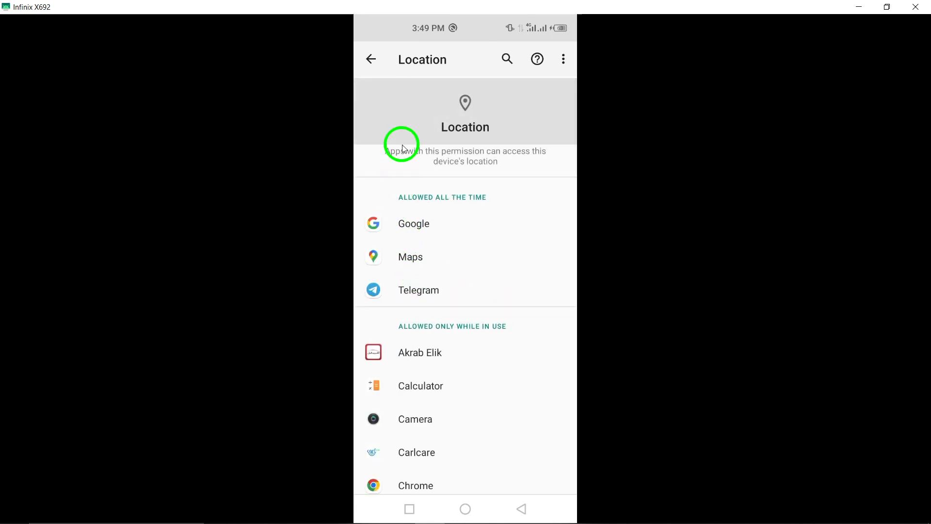
{"action": "mouse_move", "coordinate": [465, 143]}
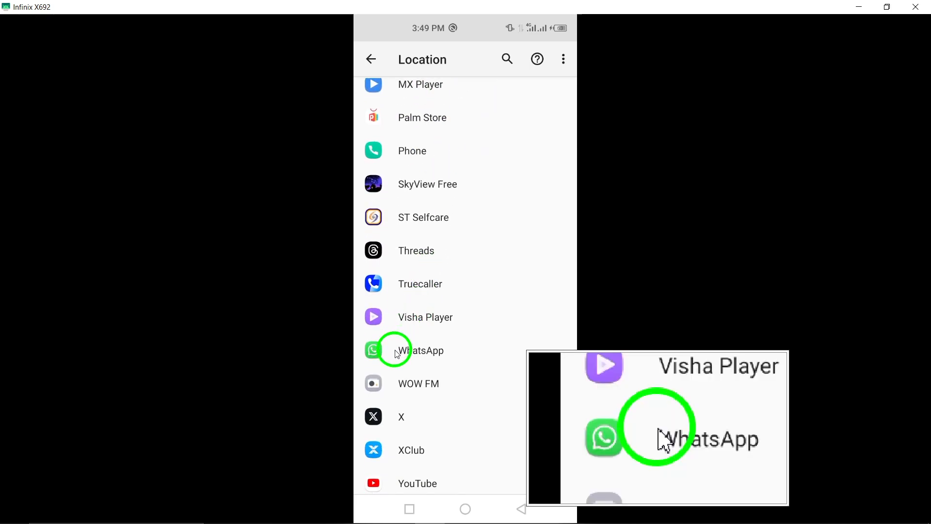
Step: Set WhatsApp's location permission to Don't allow, then clear recents back to home
{"action": "left_click", "coordinate": [422, 350]}
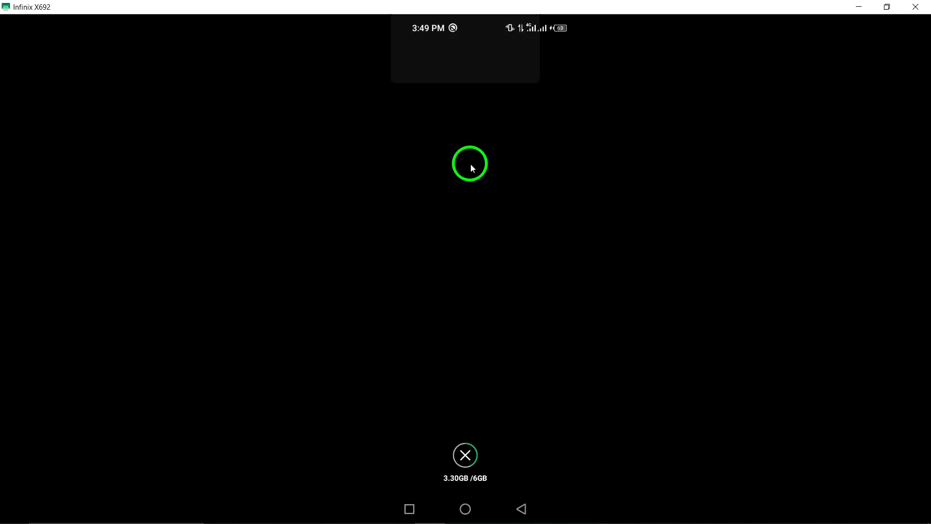
{"action": "left_click", "coordinate": [465, 456]}
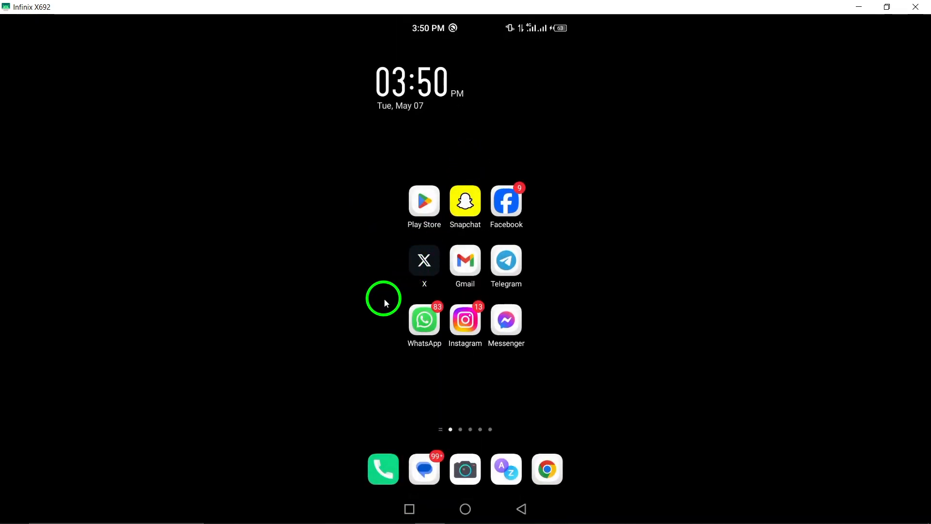